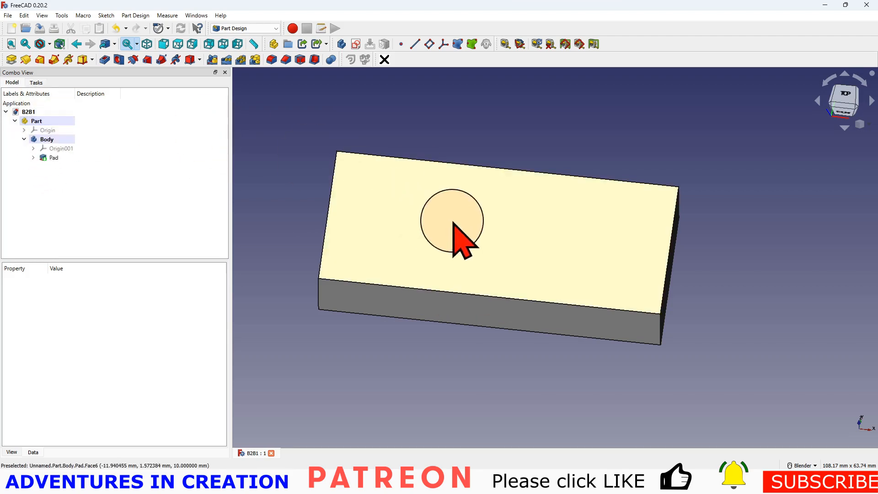
mouse_move(506, 263)
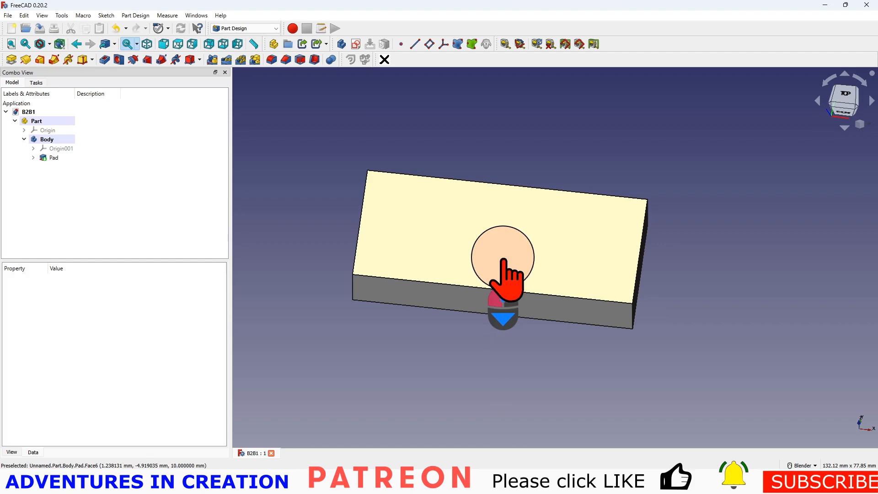
Step: Select the Pad feature (10 mm length) and expand it to show its source Sketch
click(54, 157)
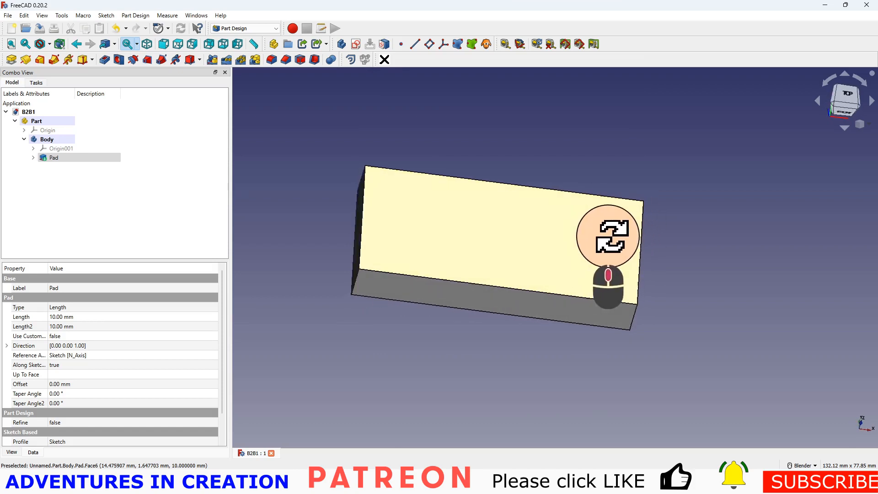
click(53, 157)
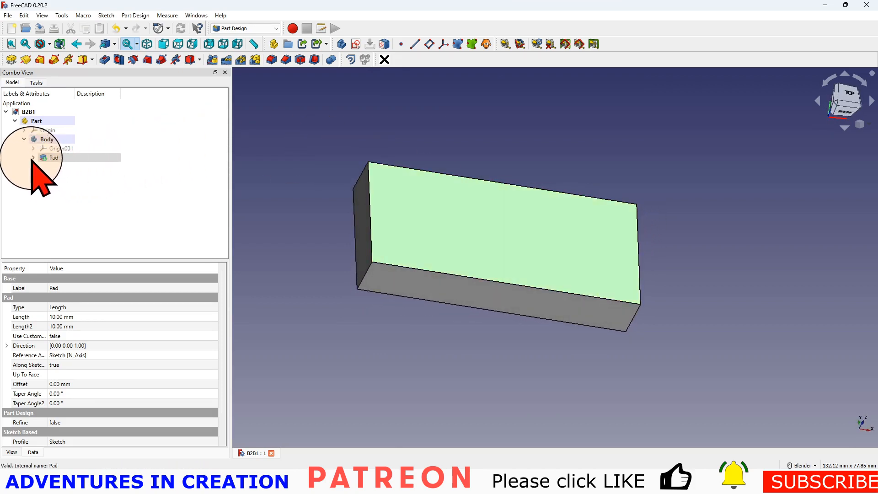
click(33, 157)
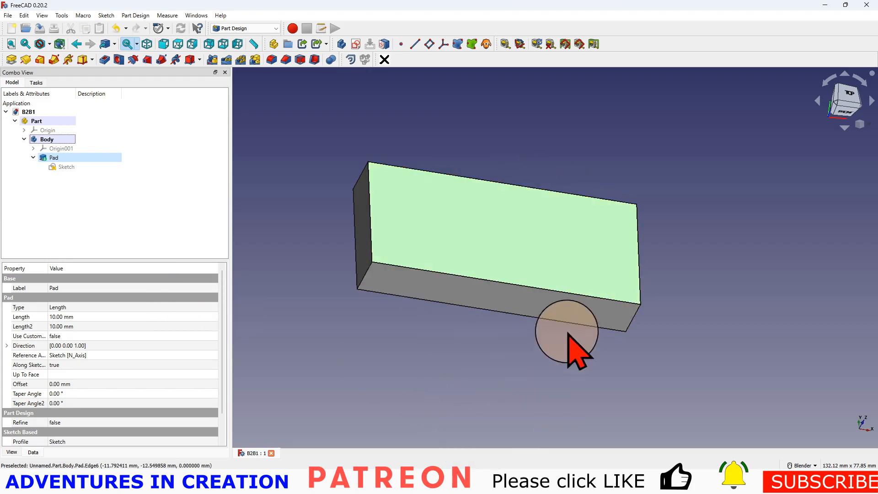
mouse_move(478, 330)
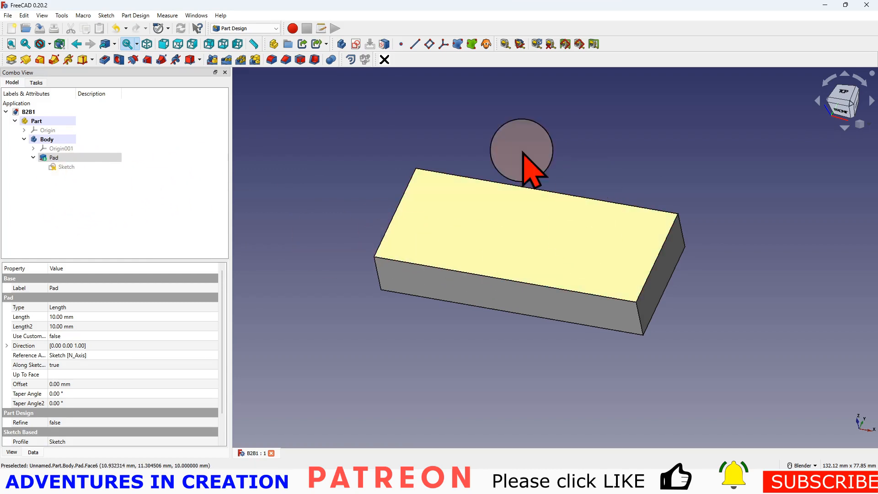
Step: Edit the pad's Sketch, adding a circle inside the rectangle, and rebuild the block with a round hole
click(67, 167)
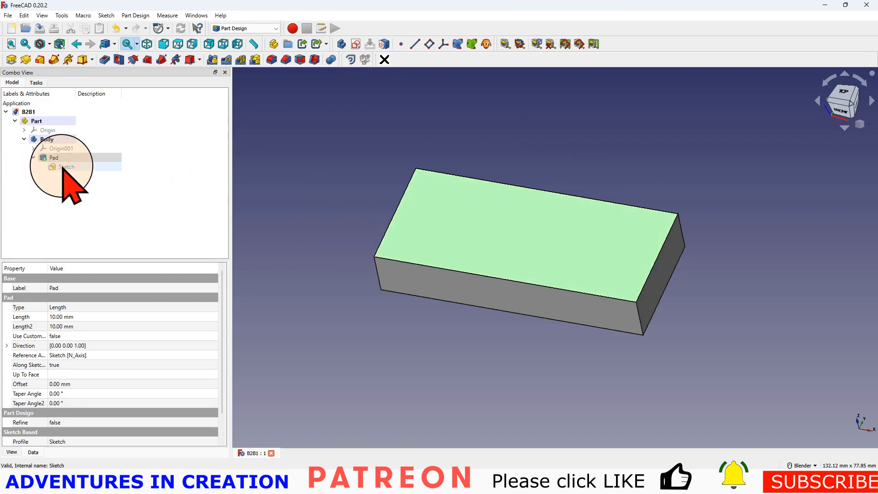
double_click(65, 166)
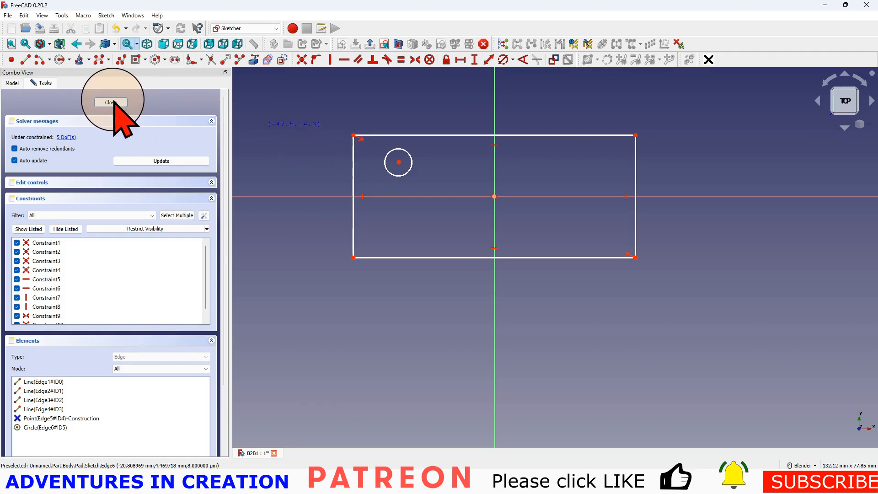
click(112, 102)
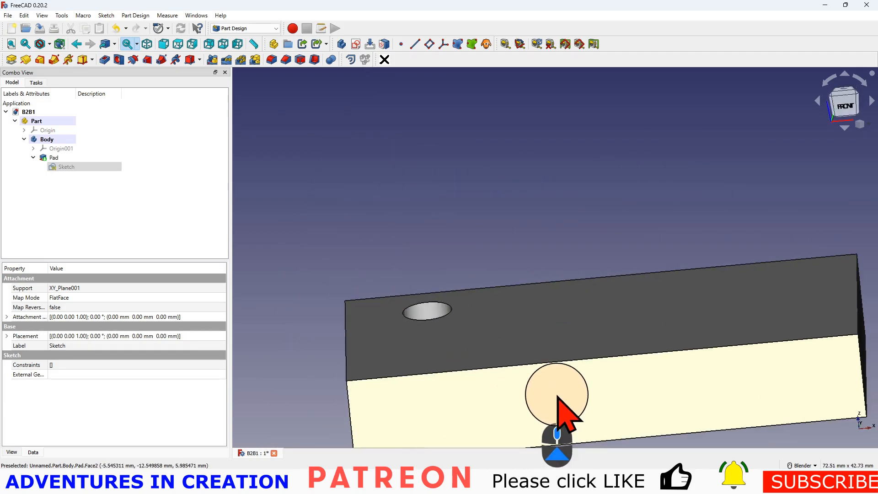
Step: Re-edit the pad's Sketch, delete the circle, and rebuild the block solid again
drag(556, 404, 541, 314)
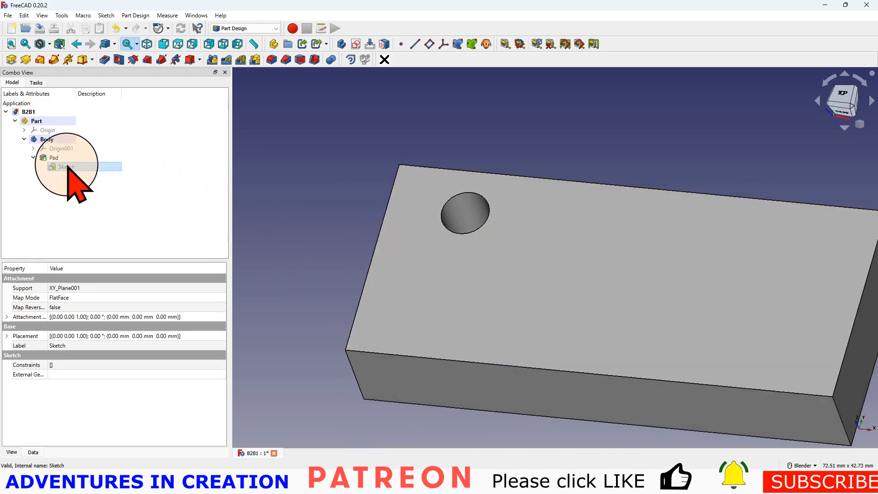
double_click(66, 167)
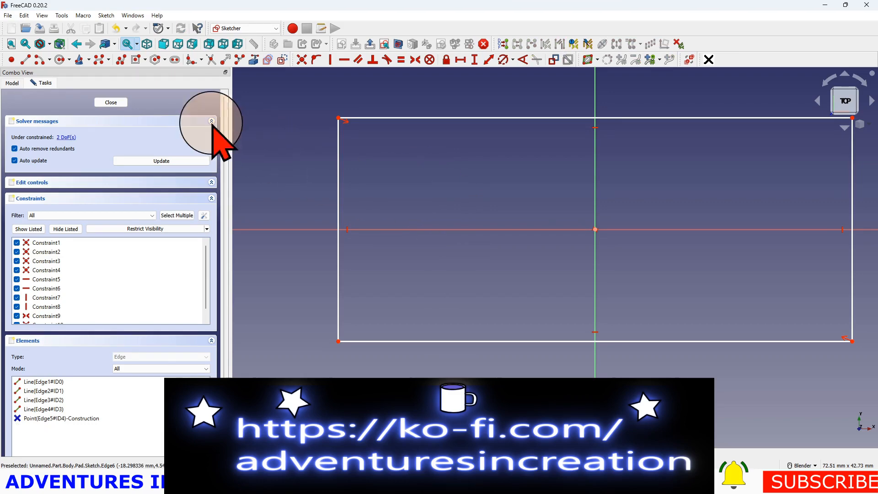
click(110, 102)
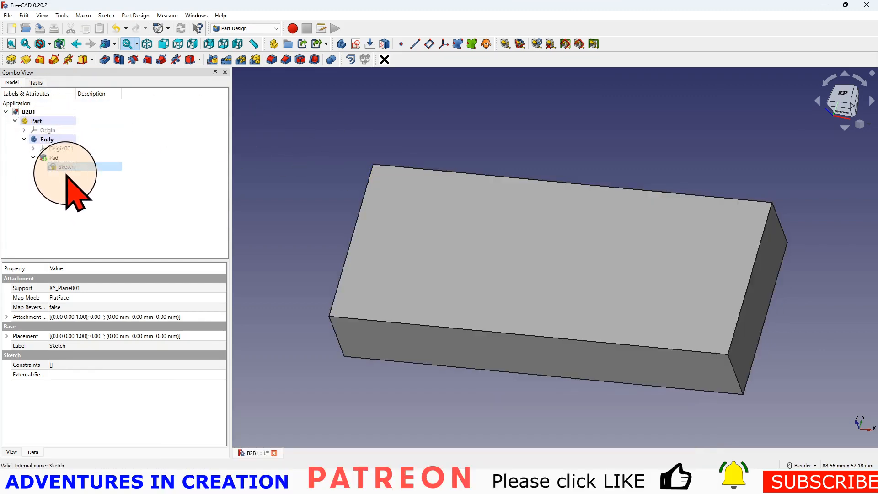
Step: Collapse the Pad node and leave the Body selected with only origin and pad listed
click(47, 139)
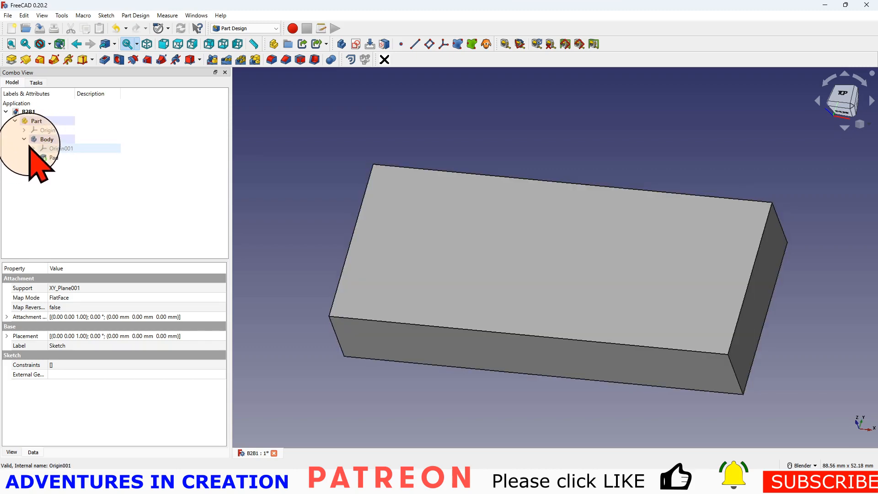
click(53, 156)
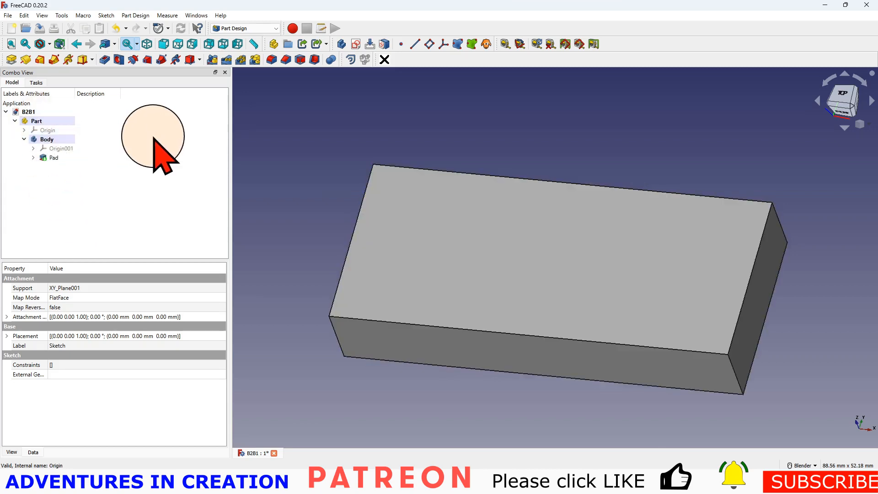
click(47, 139)
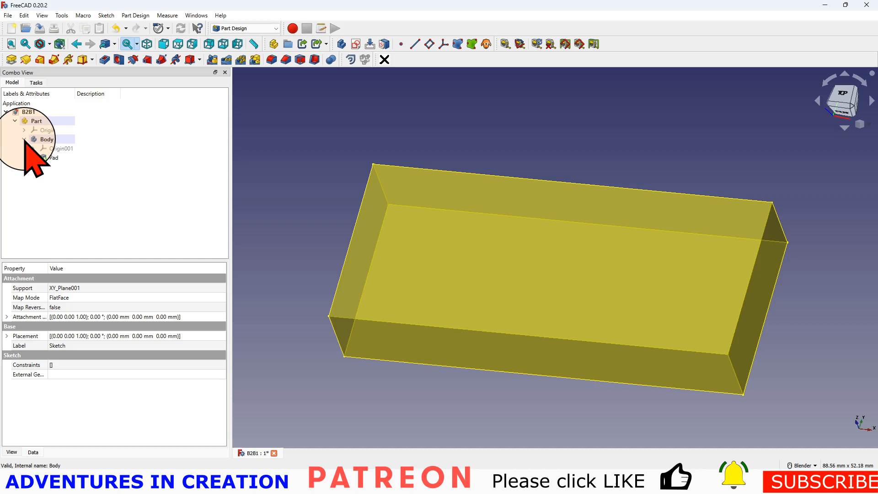
click(23, 139)
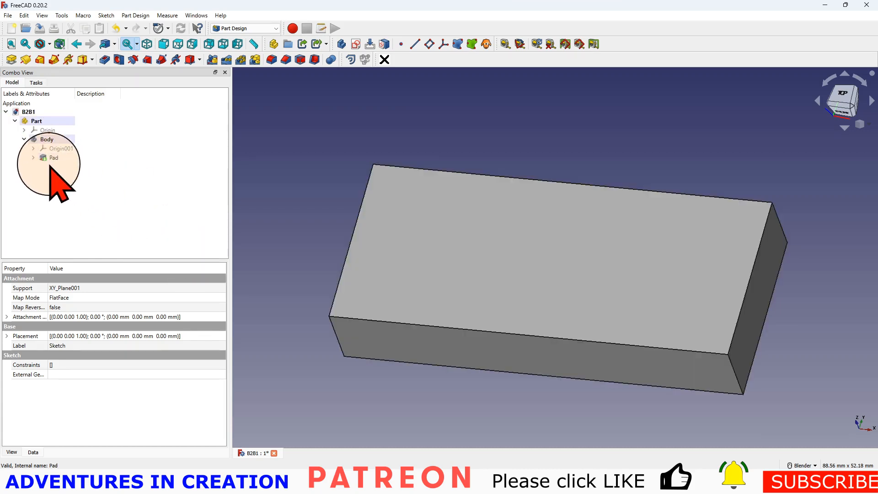
click(47, 139)
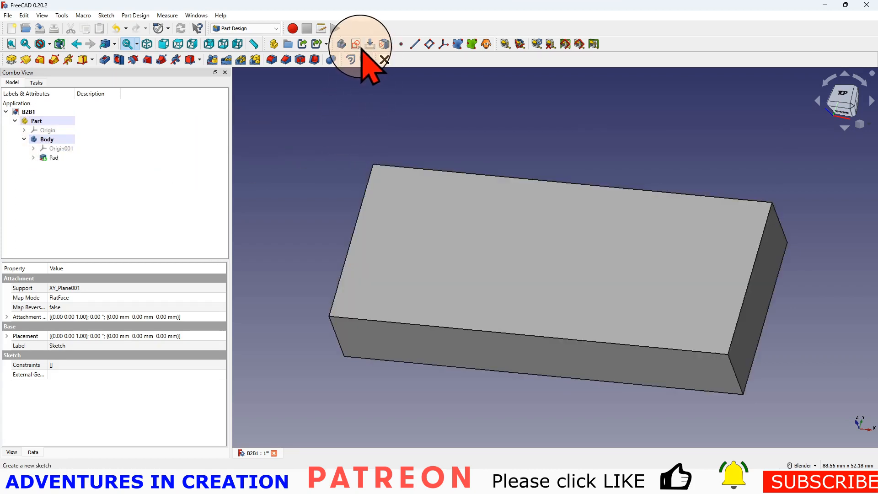
Step: Create a new sketch attached to XY_Plane001 over the block's outline
click(355, 44)
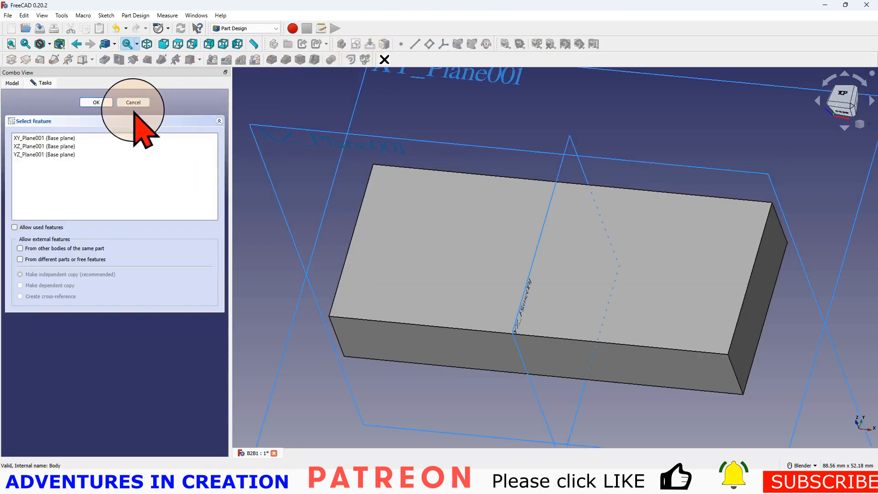
click(44, 139)
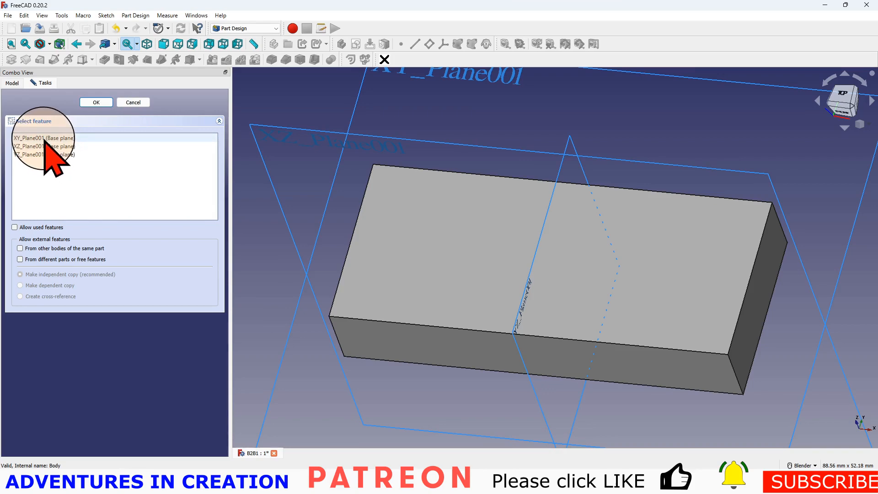
mouse_move(442, 275)
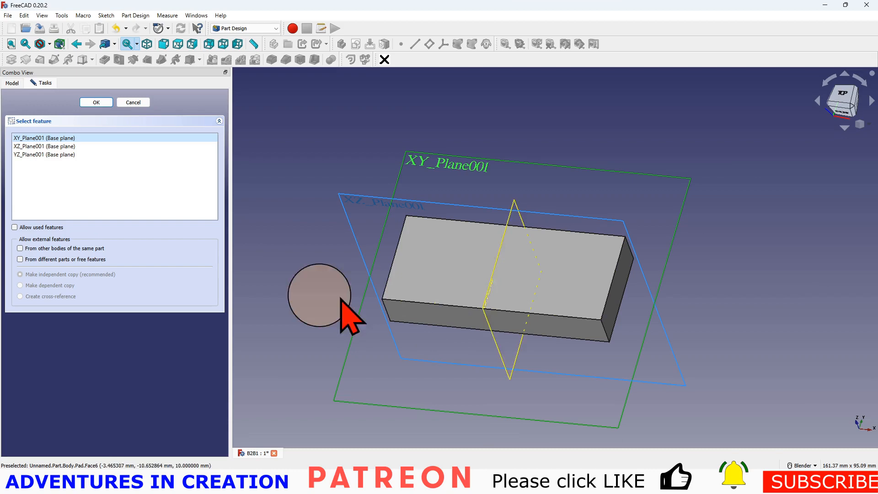
click(95, 101)
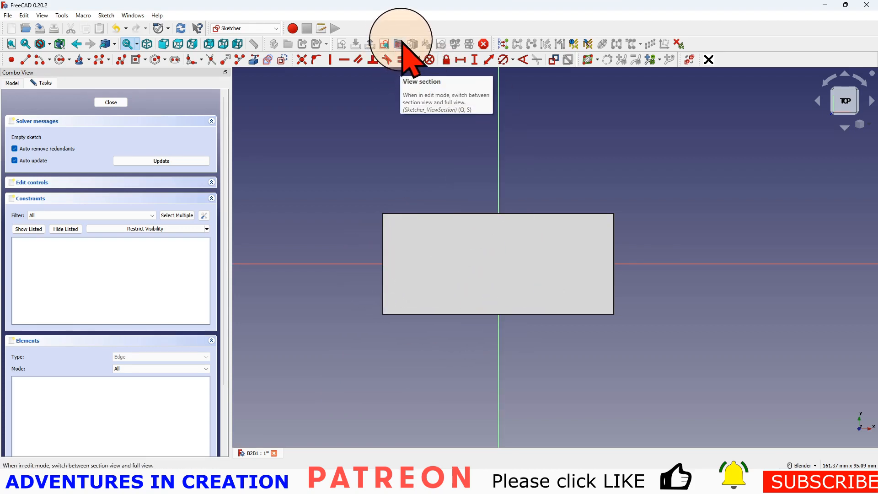
mouse_move(444, 229)
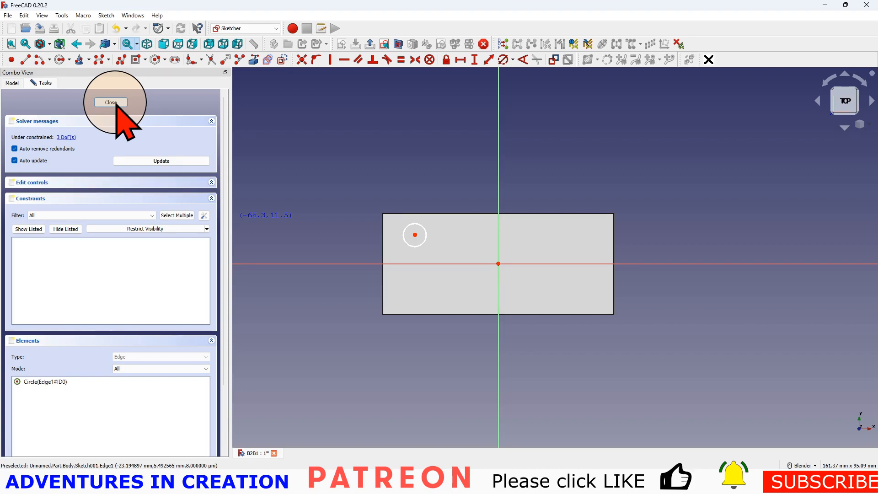
Step: Finish Sketch001 with its circle so it sits under the Body after the Pad
click(110, 103)
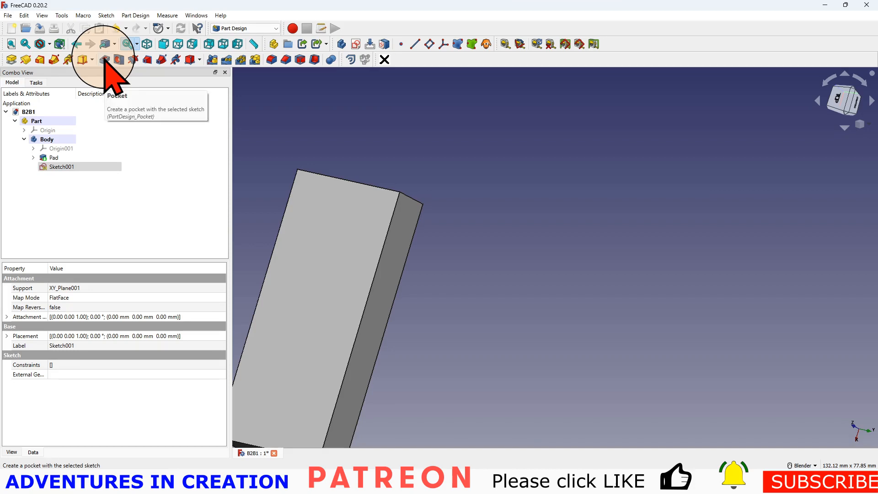
mouse_move(121, 59)
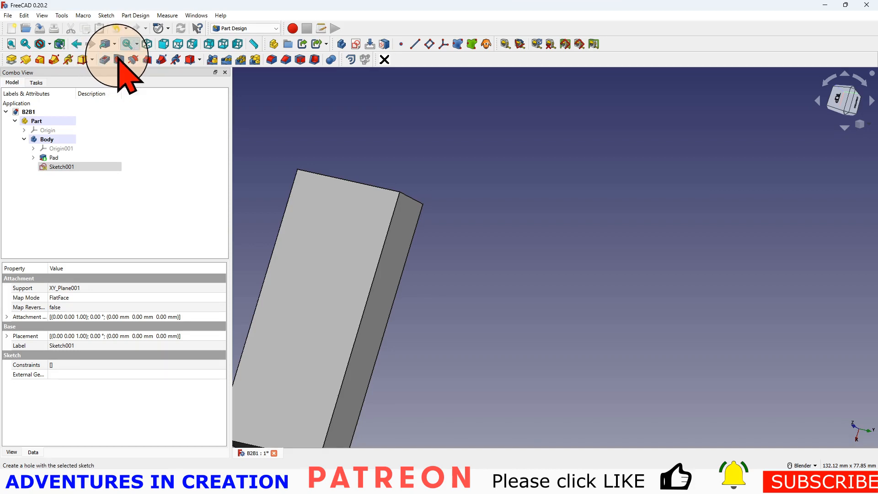
mouse_move(428, 232)
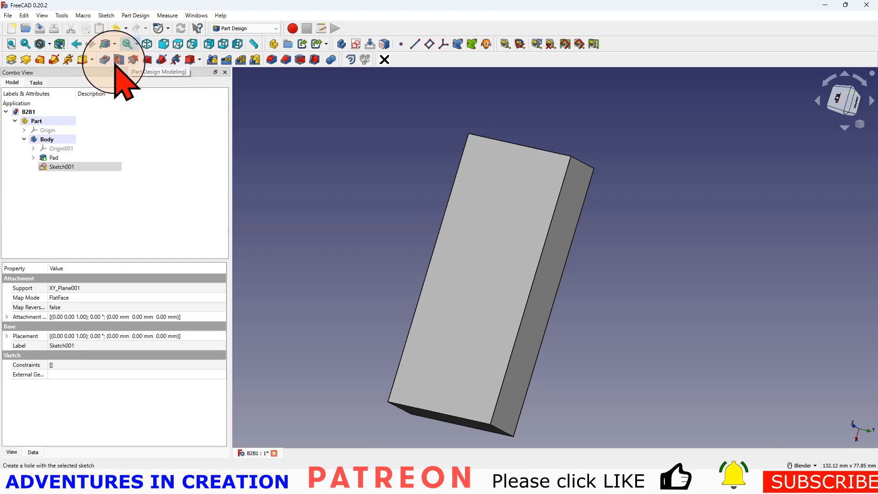
mouse_move(118, 59)
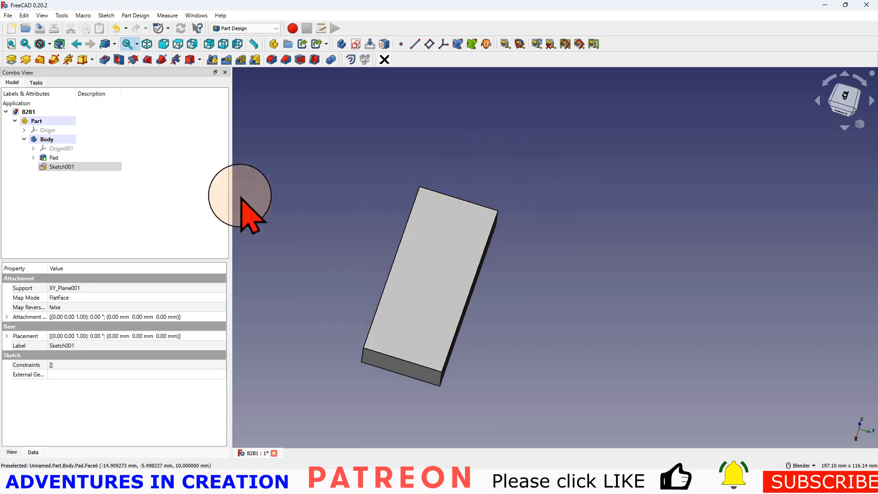
Step: Pocket Sketch001's circle reversed, type Through all, cutting a round hole clean through the block
click(104, 59)
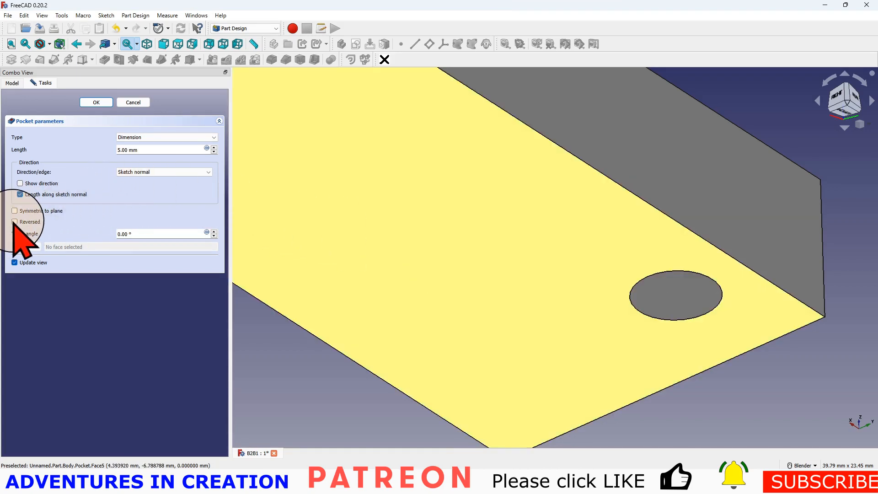
click(15, 221)
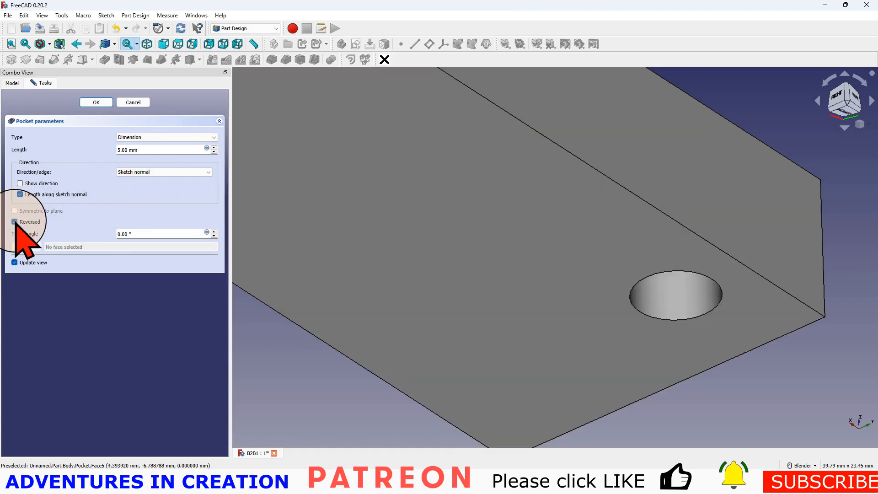
click(15, 221)
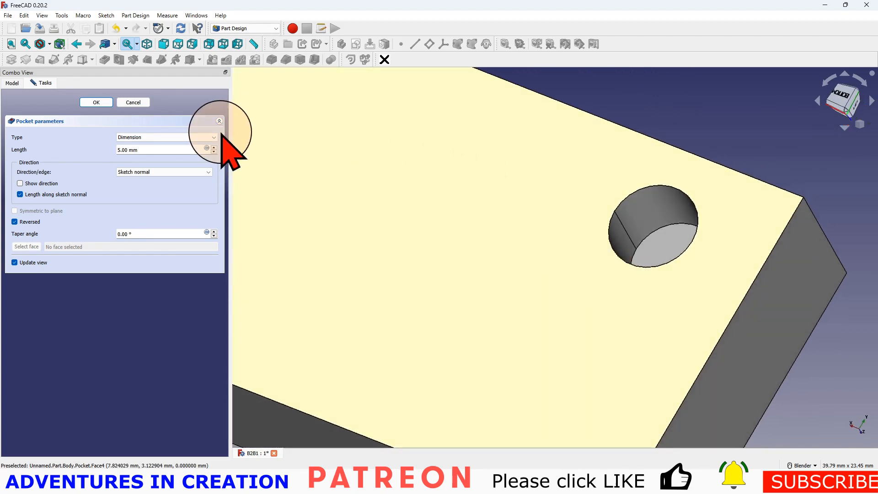
click(163, 136)
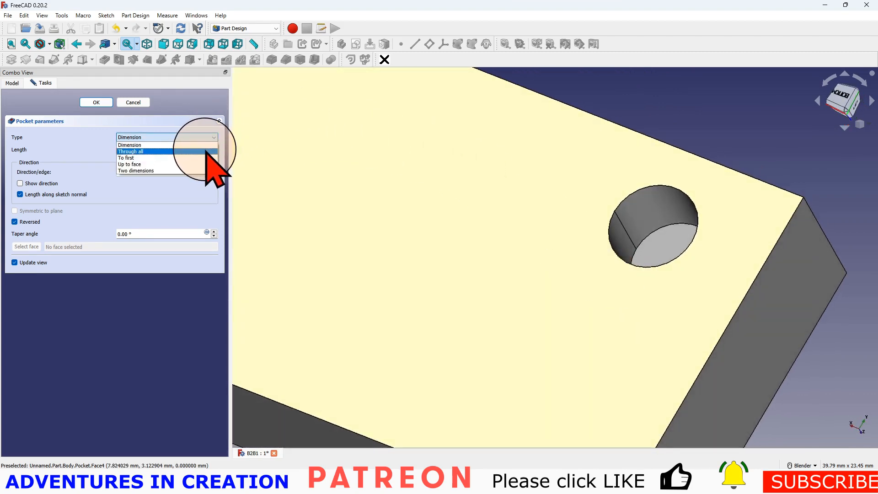
click(130, 151)
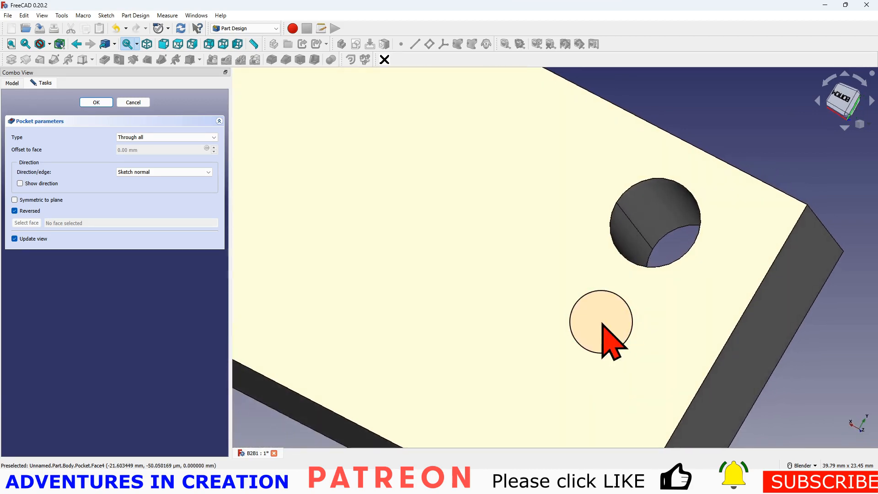
click(96, 101)
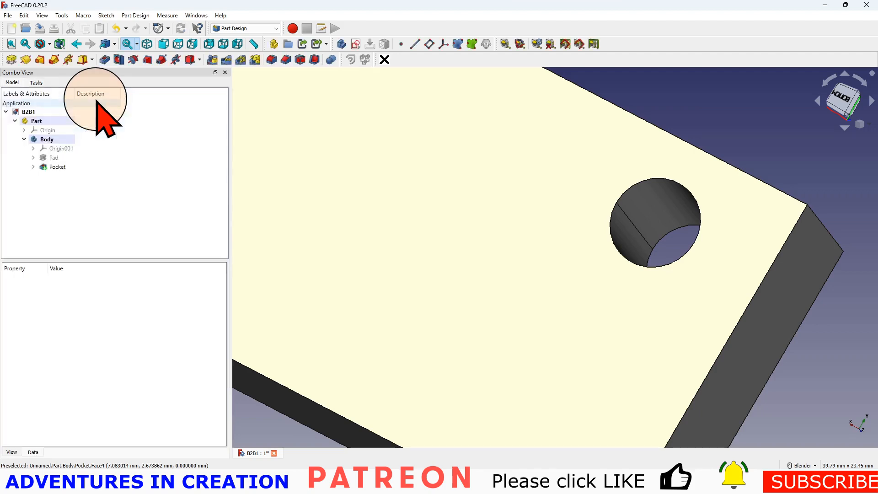
scroll(down, 3)
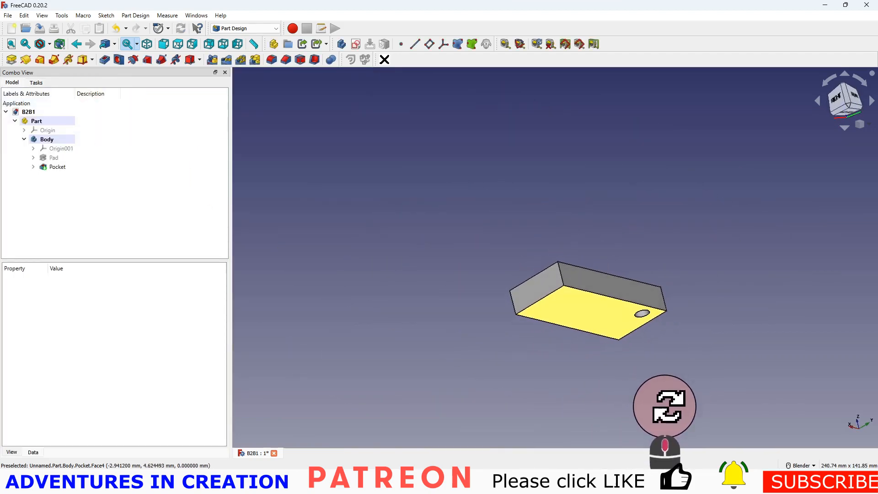
drag(587, 302, 605, 224)
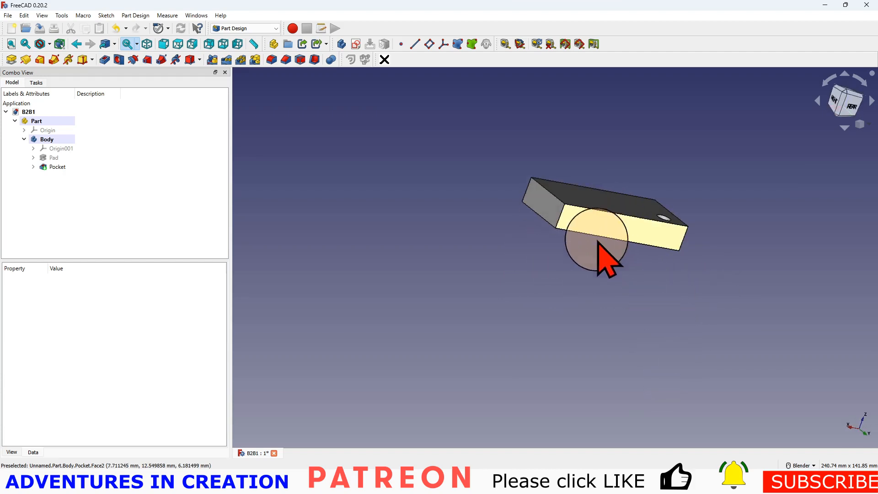
click(56, 166)
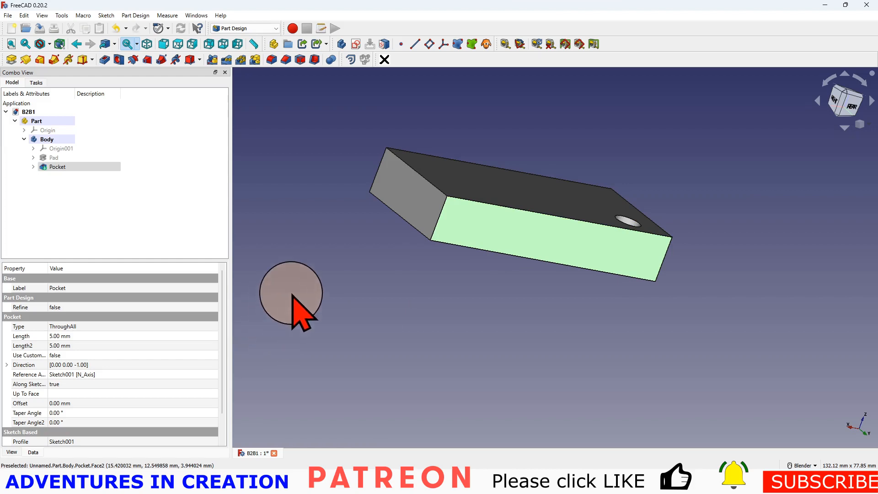
mouse_move(504, 263)
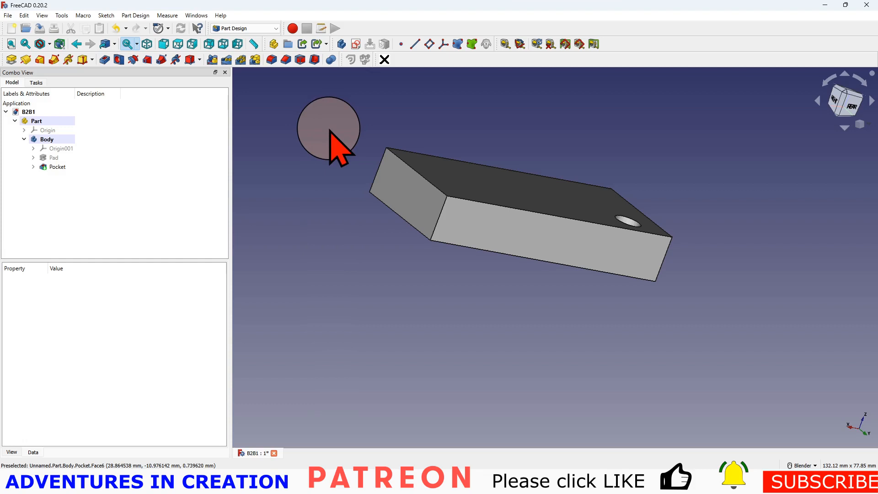
Step: Create a new sketch attached to the YZ base plane facing the block's holed side
click(356, 44)
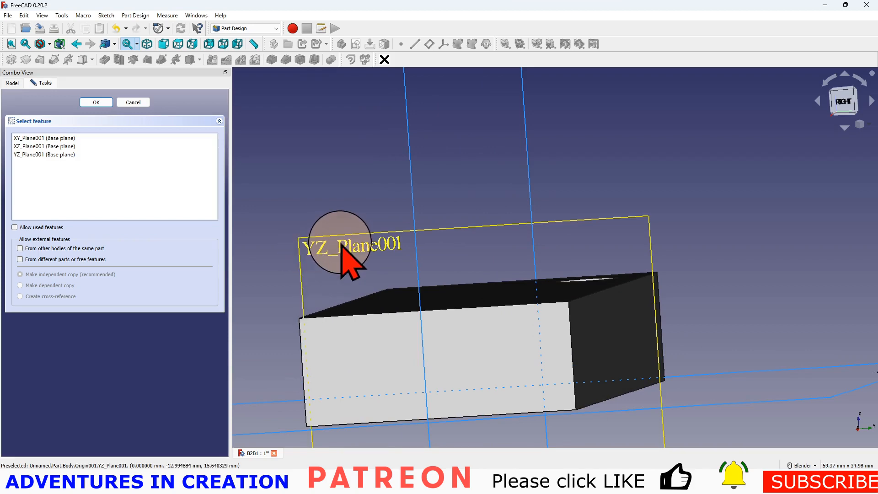
scroll(down, 3)
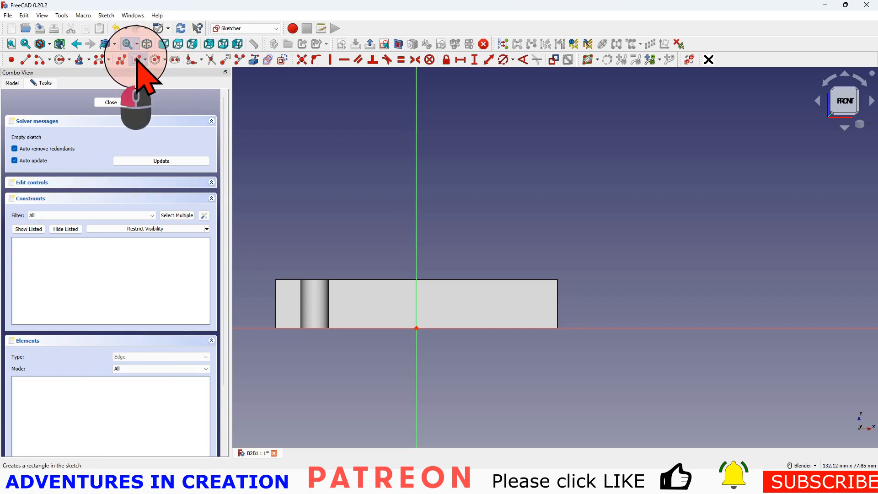
mouse_move(416, 303)
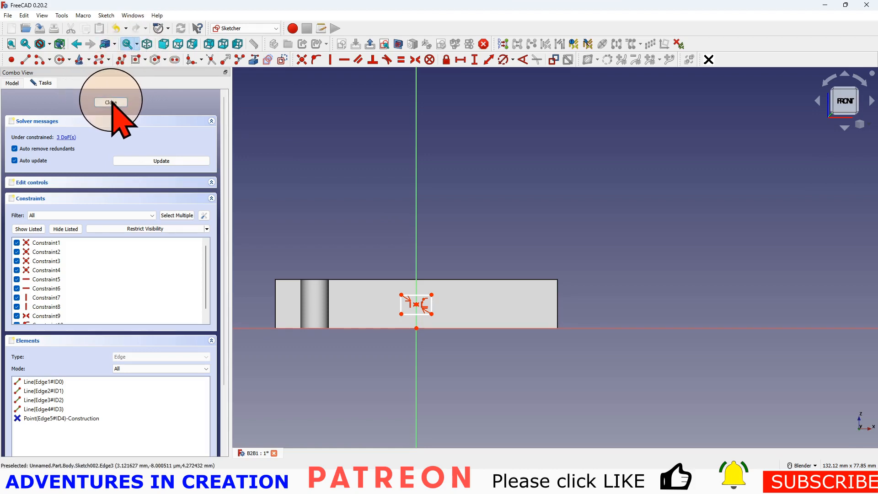
Step: Finish Sketch002 holding the small centered rectangle at the origin
click(111, 103)
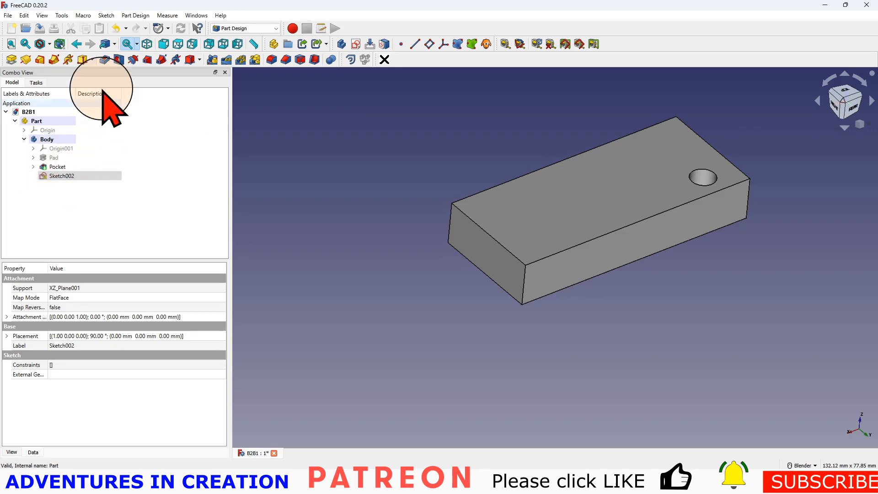
Step: Select Sketch002 and start a Pocket from it, showing the 5 mm depth parameters
click(61, 175)
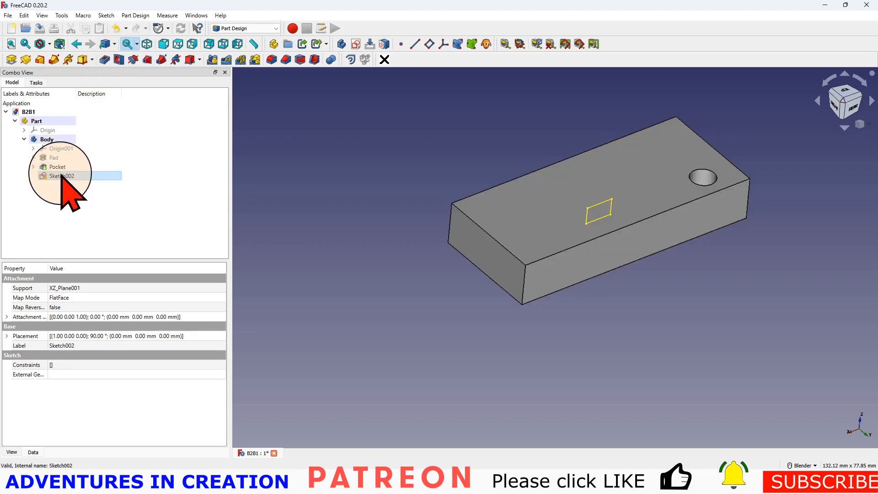
click(61, 176)
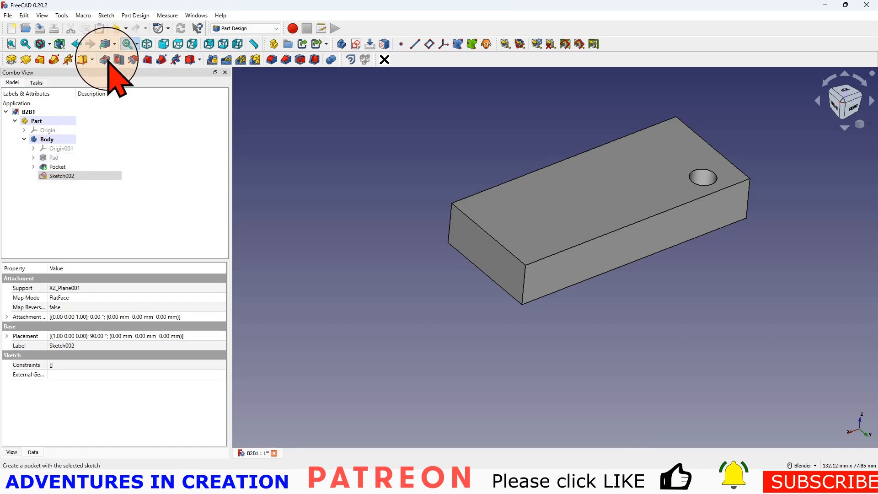
click(104, 59)
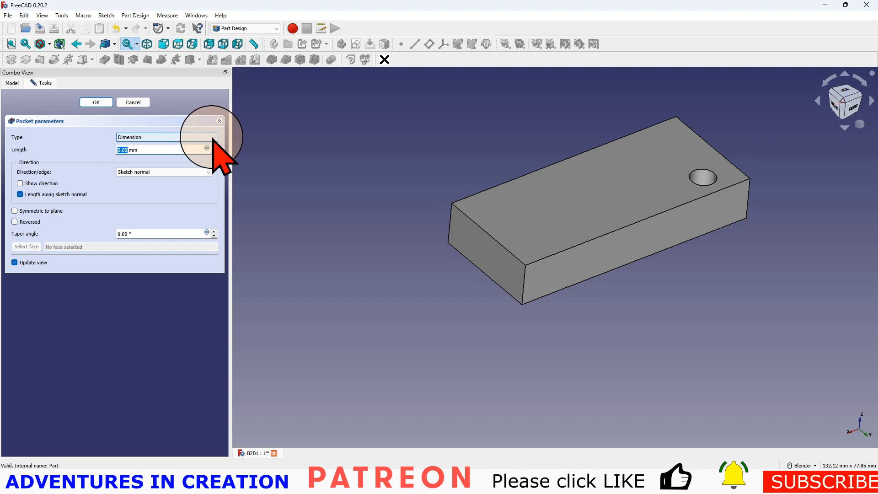
Step: Cut the rectangle as a Through all pocket, symmetric to plane, giving a square side-to-side hole
click(165, 136)
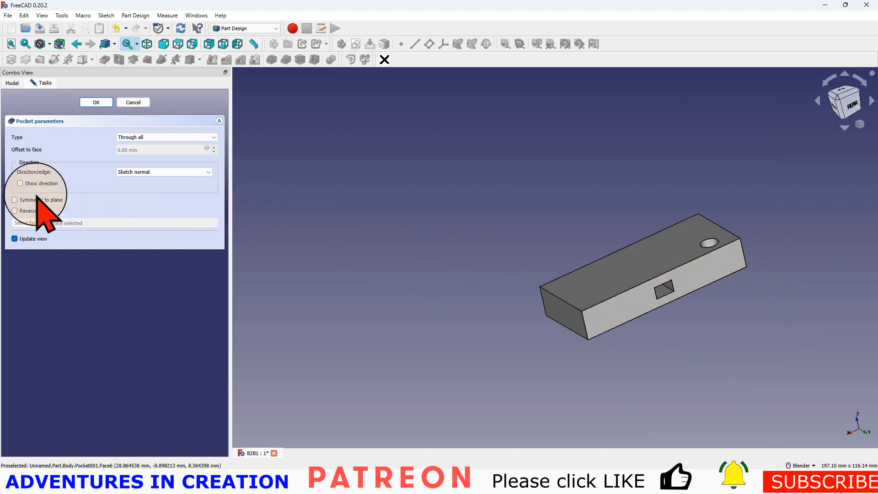
mouse_move(26, 201)
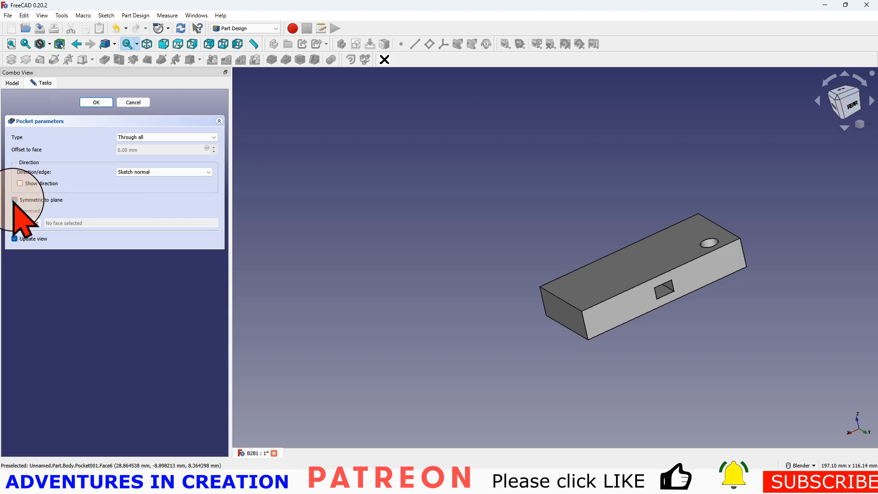
click(14, 201)
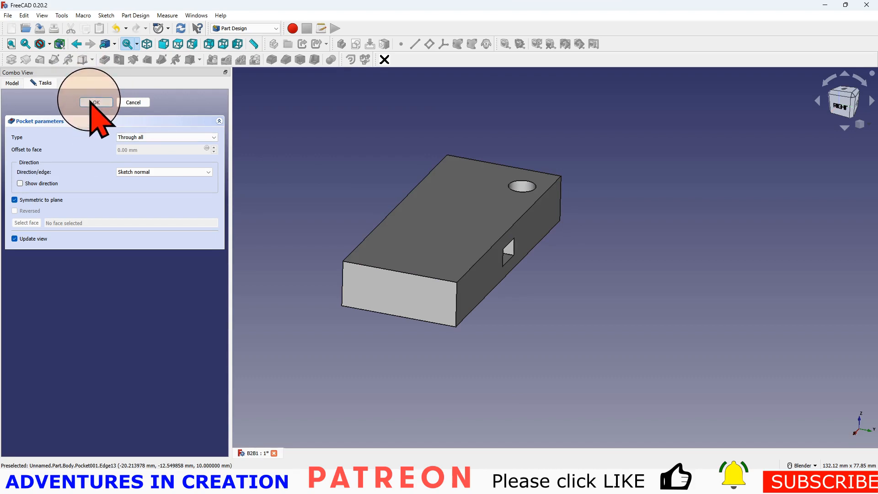
click(95, 101)
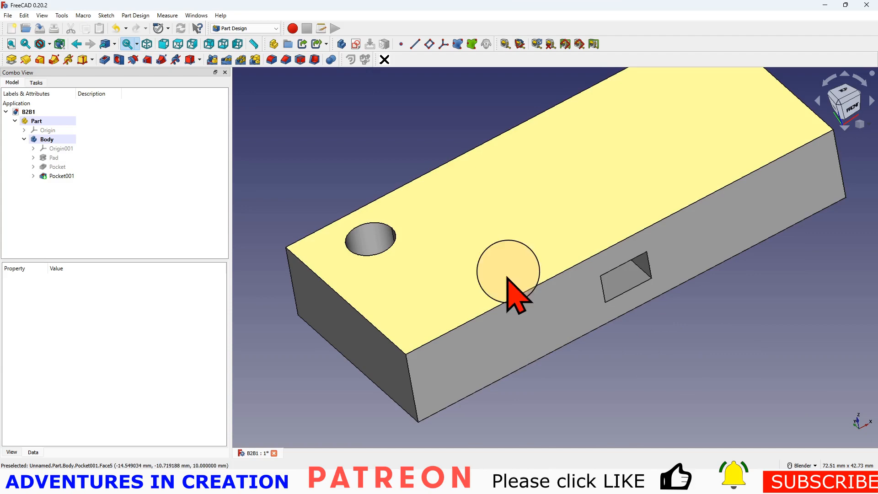
mouse_move(461, 177)
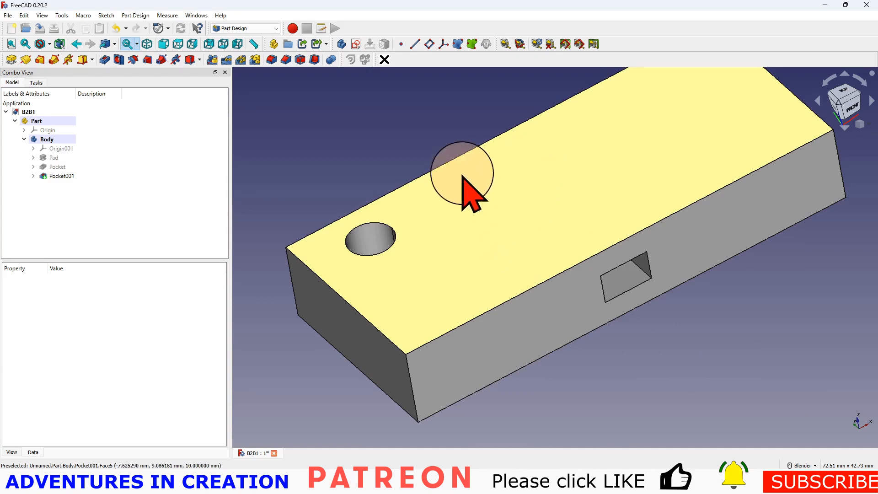
scroll(down, 3)
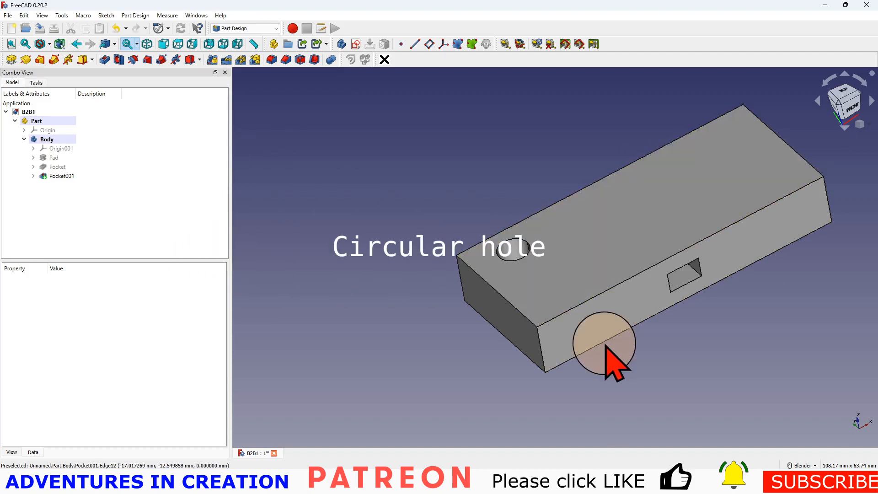
click(651, 224)
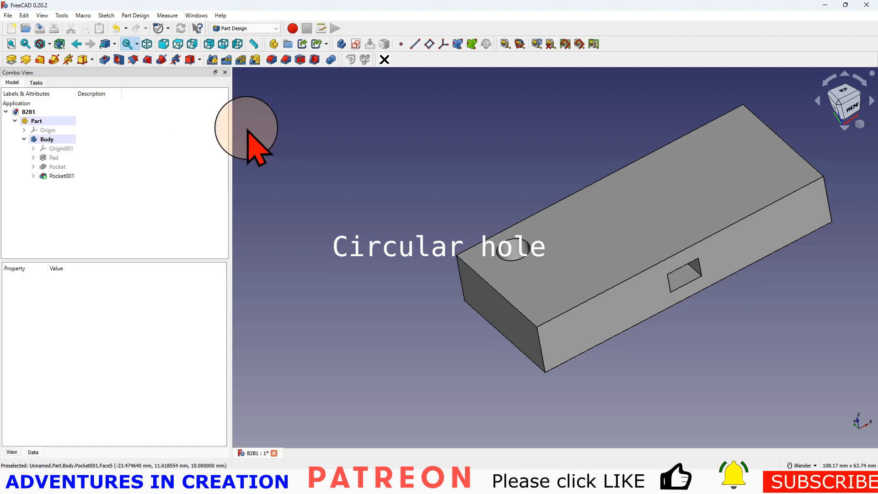
click(356, 44)
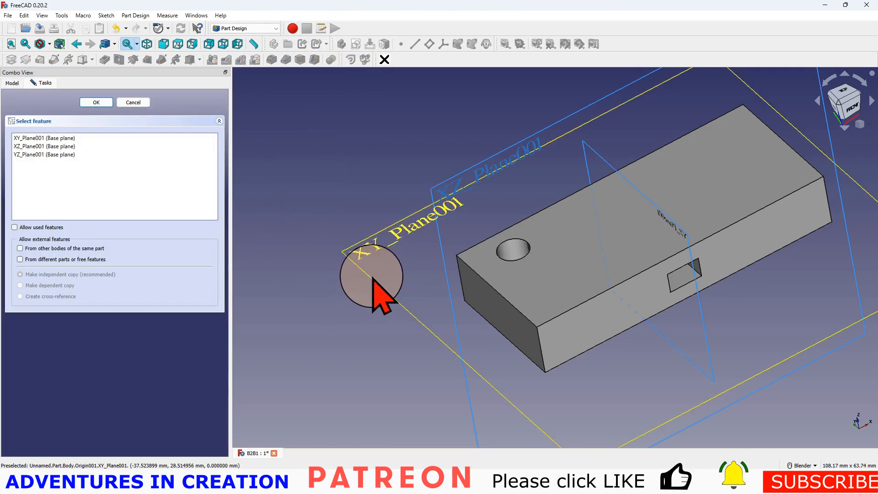
Step: Sketch a small circle on XY_Plane001 in the block's middle and close Sketch003
click(96, 102)
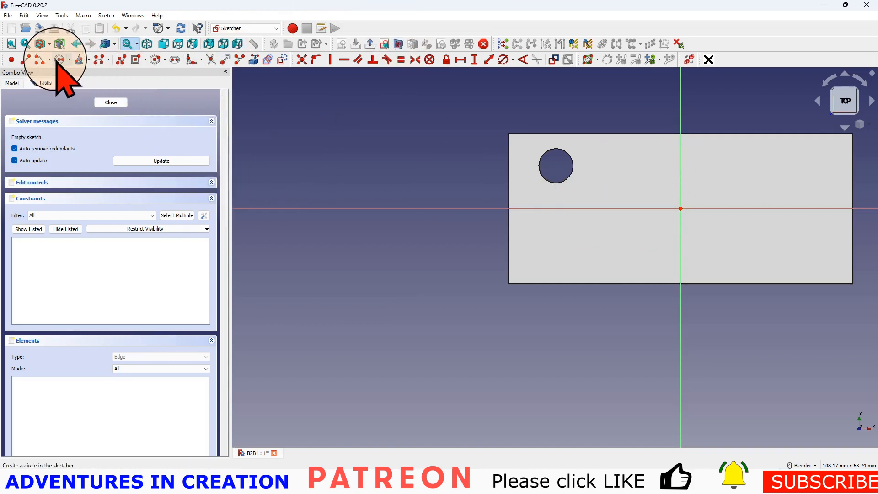
click(627, 242)
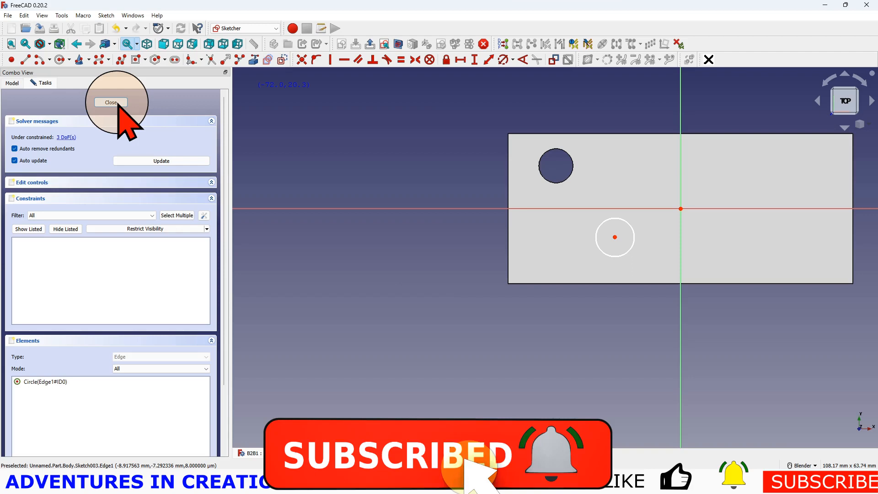
click(110, 101)
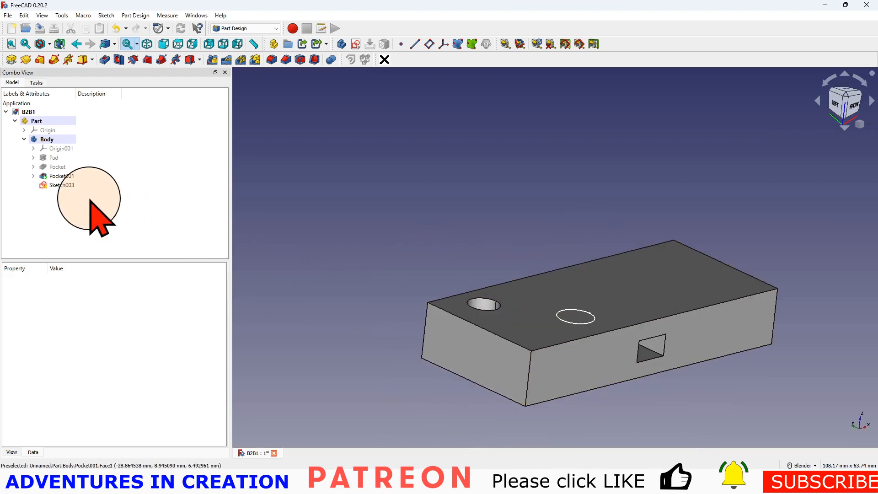
Step: Start a Hole feature from Sketch003 on the block's top face
click(62, 185)
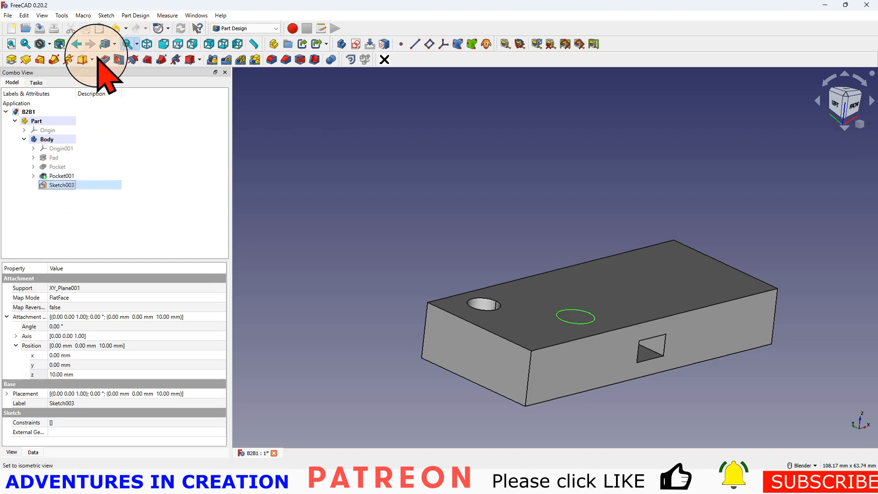
click(104, 59)
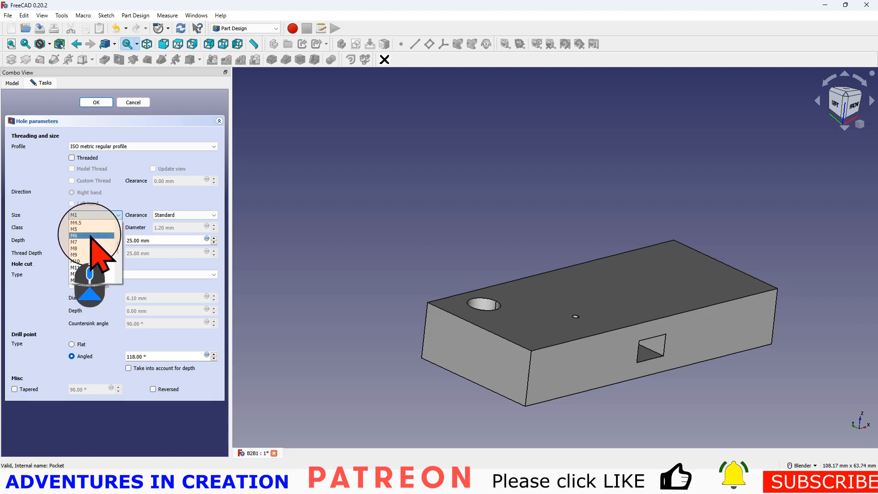
Step: Make the hole a threaded M6, depth by Dimension at 25 mm, with a countersink cut
click(74, 235)
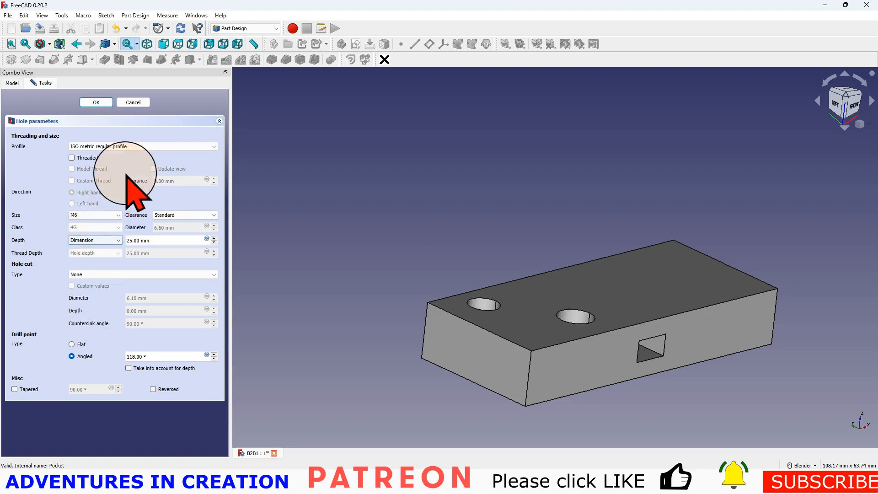
click(71, 157)
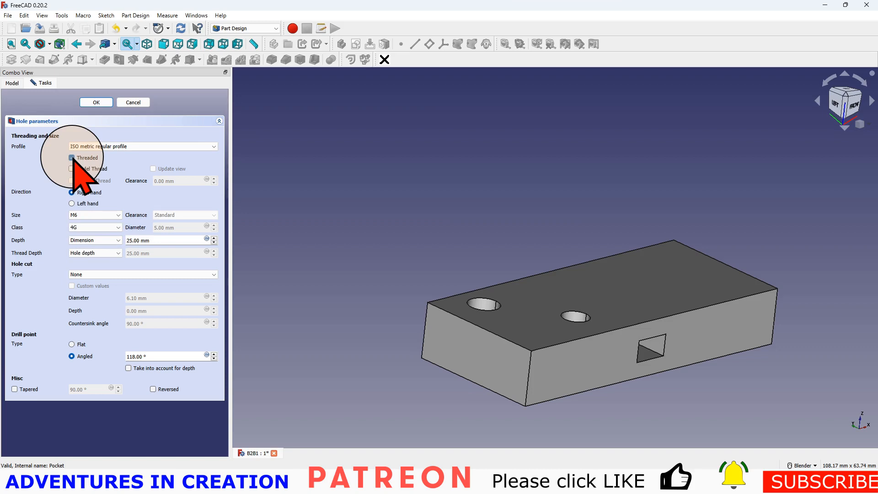
click(71, 157)
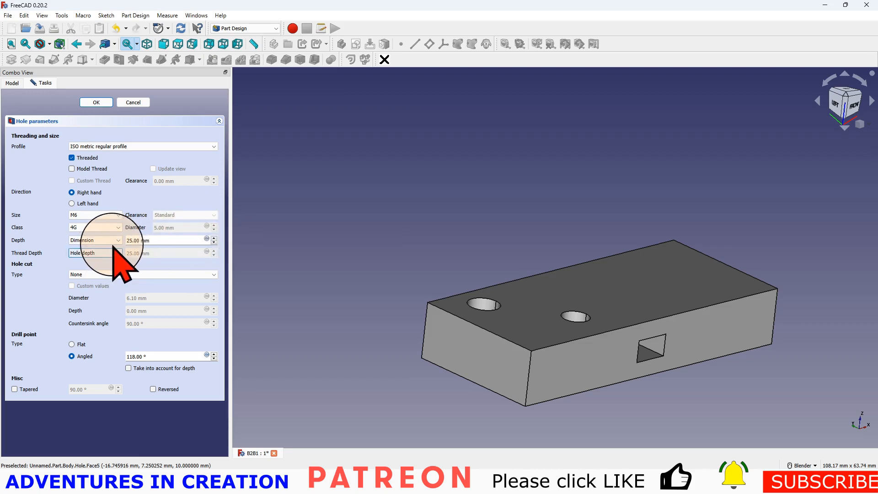
click(95, 241)
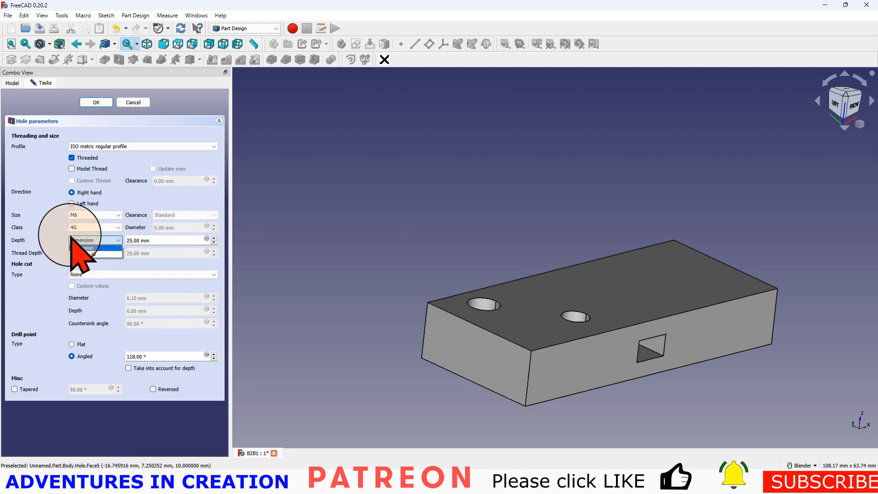
click(95, 239)
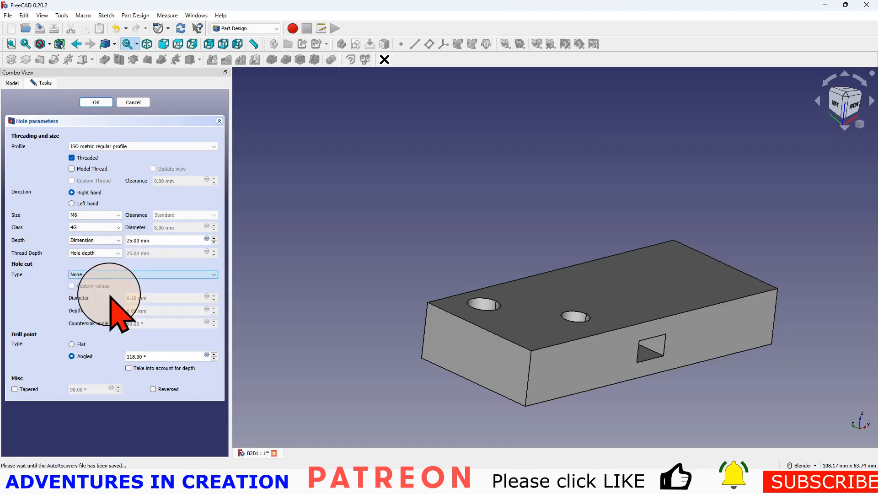
click(140, 274)
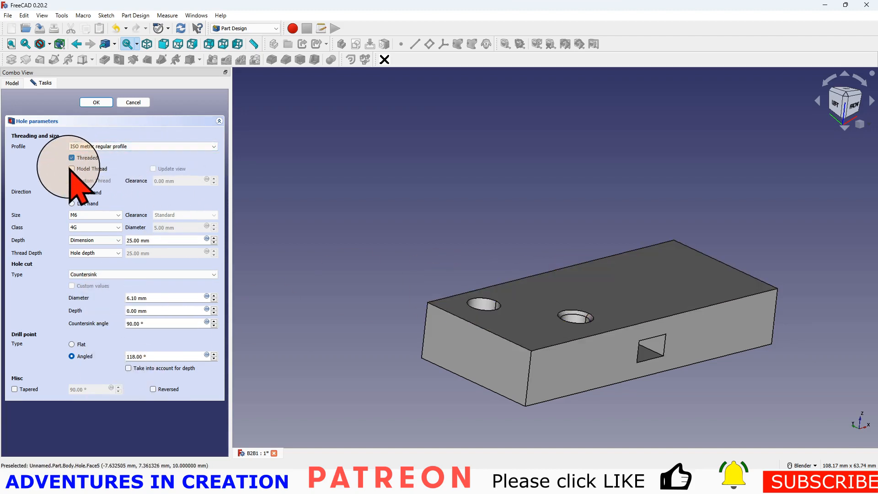
Step: Enable Model Thread and Update view so thread ridges show in the M6 hole preview
click(72, 168)
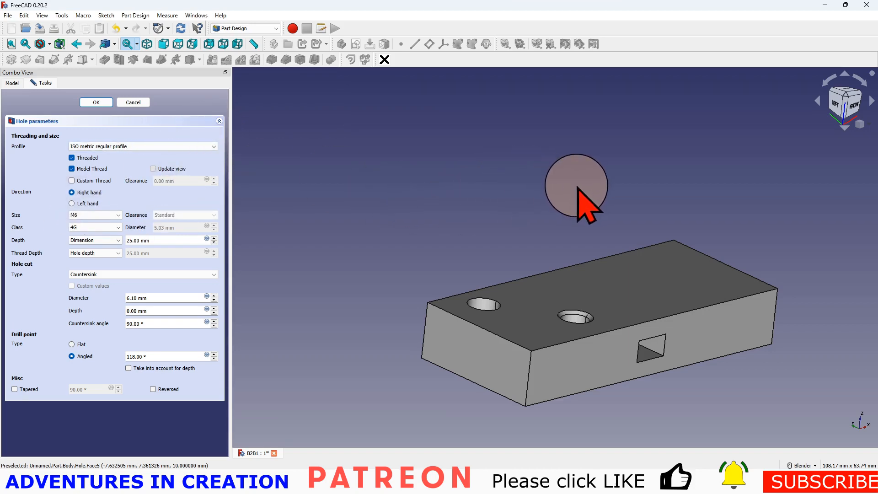
click(154, 169)
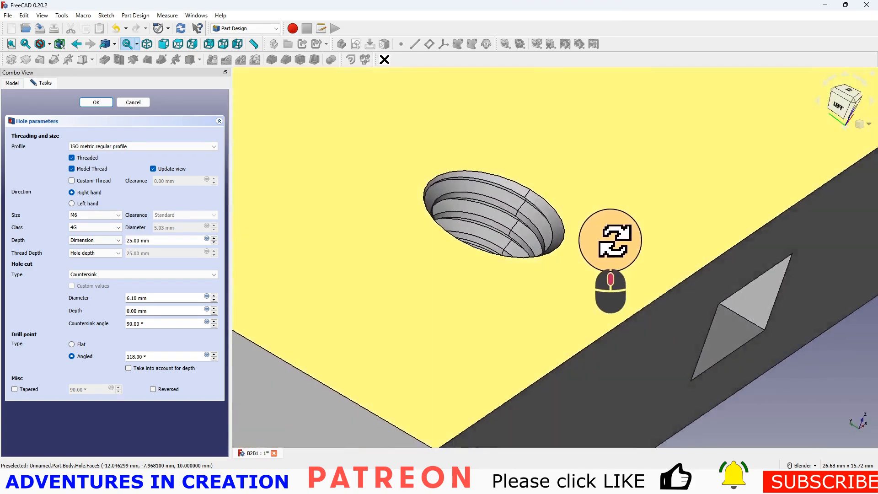
Step: Confirm the countersunk threaded M6 hole as the Hole feature in the body
click(96, 102)
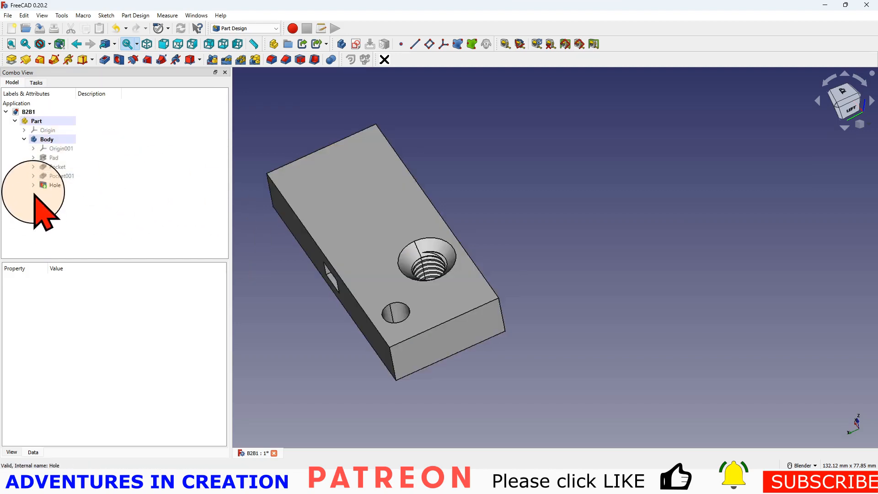
mouse_move(382, 199)
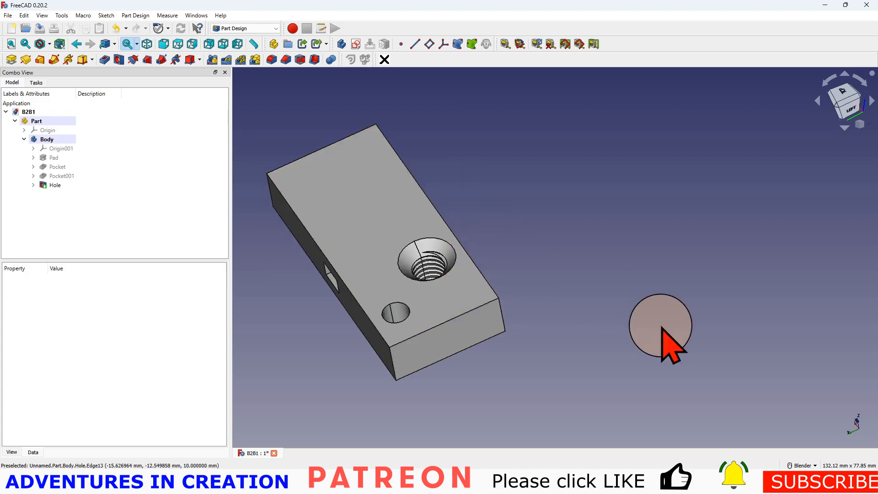
mouse_move(630, 327)
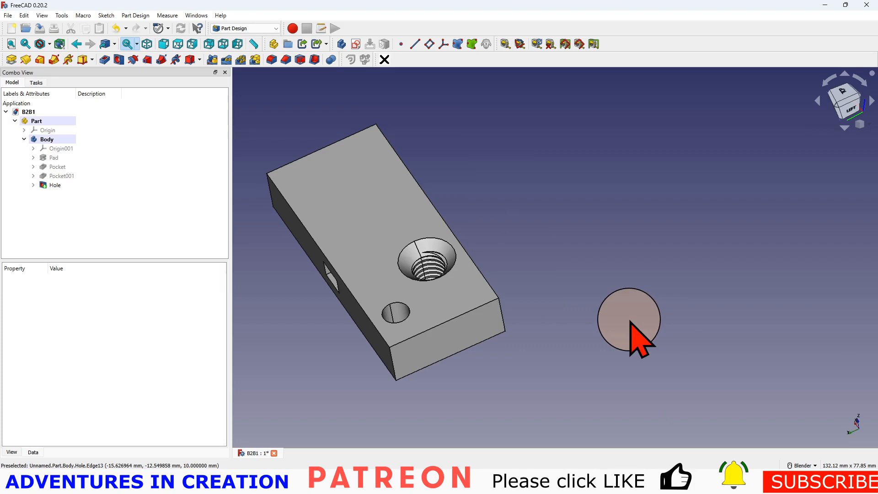